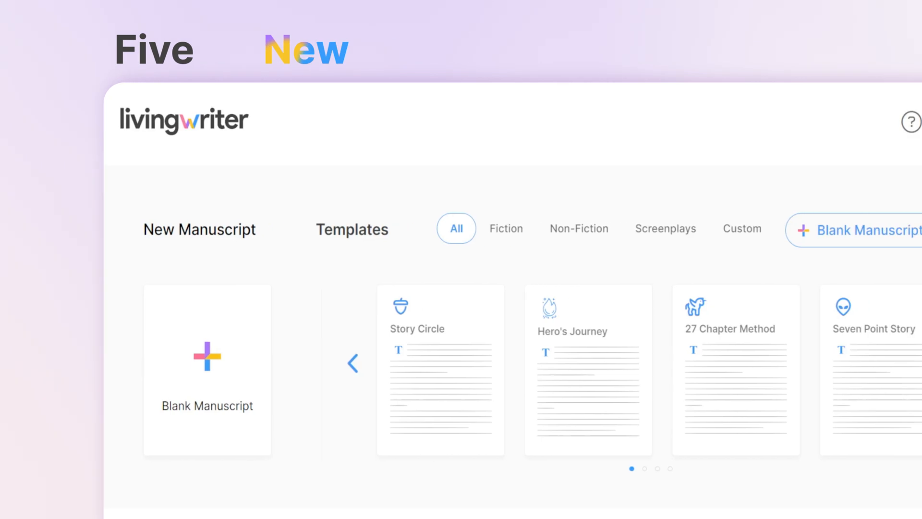
# Bring the 'Create your first piece' options, including Generate with AI, into view.
pyautogui.scroll(-3)
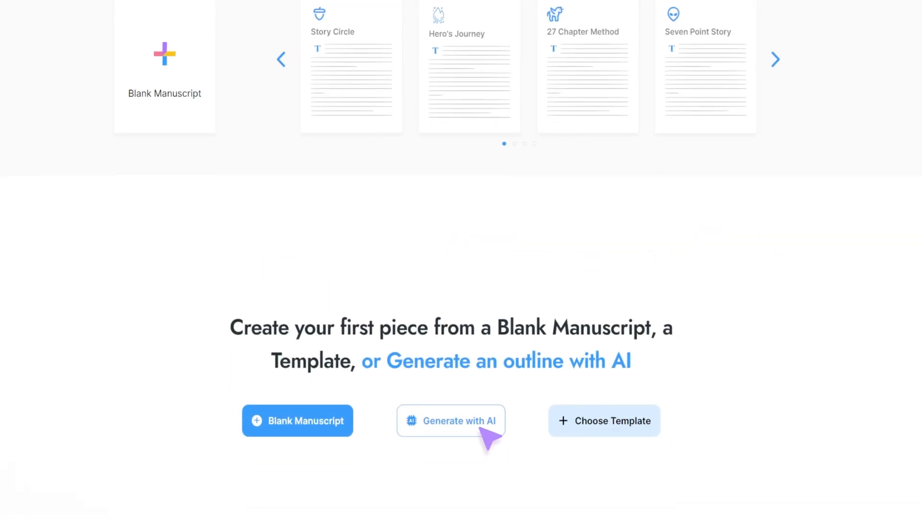
# Start an AI Romance outline titled 'Secret Society of Snoring Dragons' and create it.
pyautogui.click(450, 420)
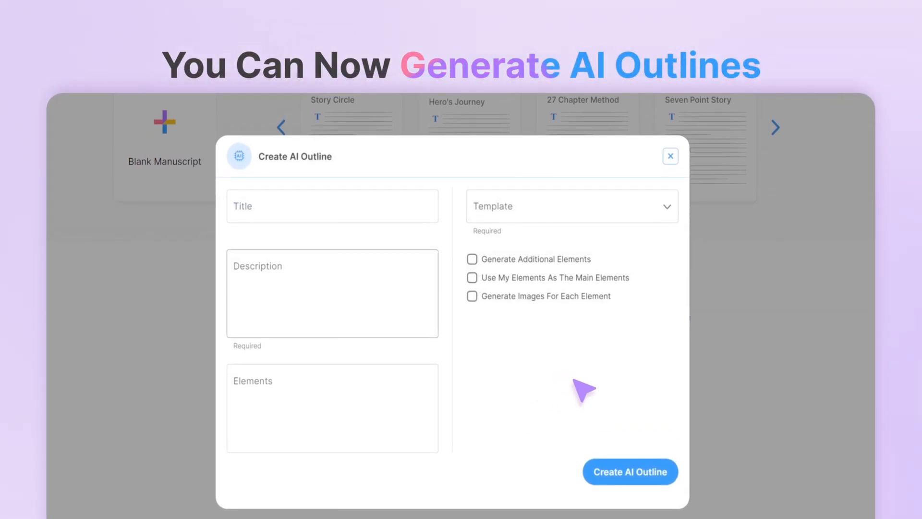
pyautogui.write('Secret Society of Snoring Dragons')
pyautogui.write('A bunch of dragons who love taking naps.')
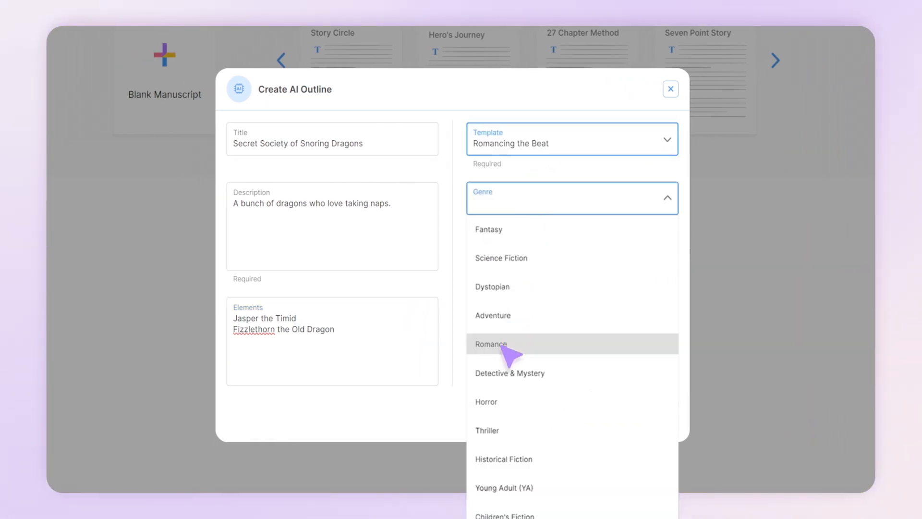
pyautogui.click(491, 344)
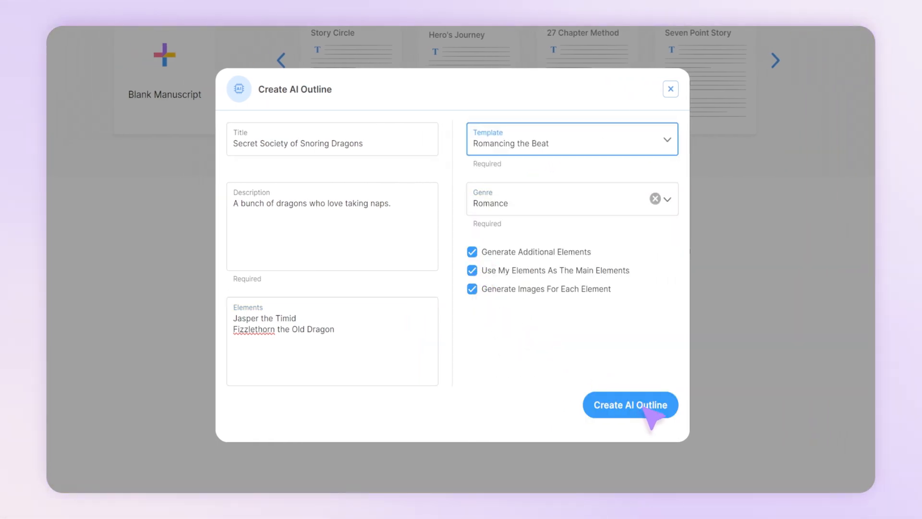
pyautogui.click(628, 405)
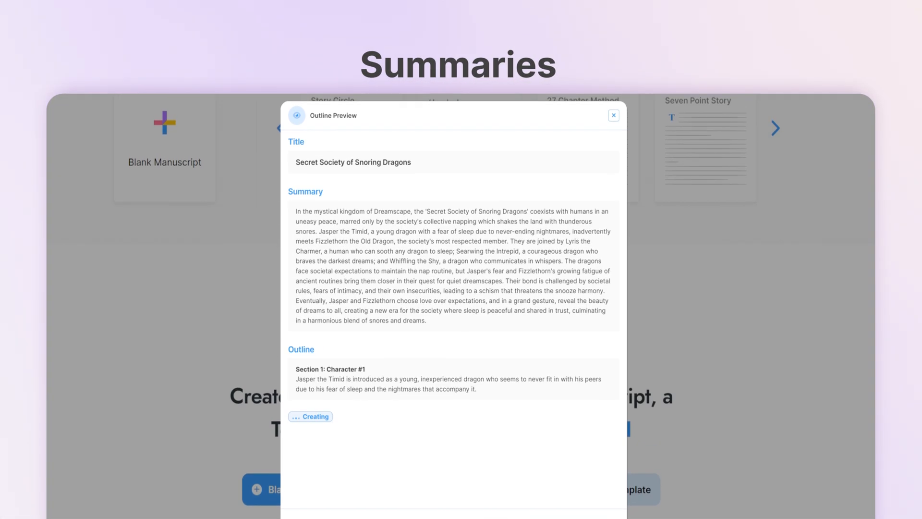
# Review the outline preview's summary, sections and characters, then use it as the manuscript.
pyautogui.scroll(-3)
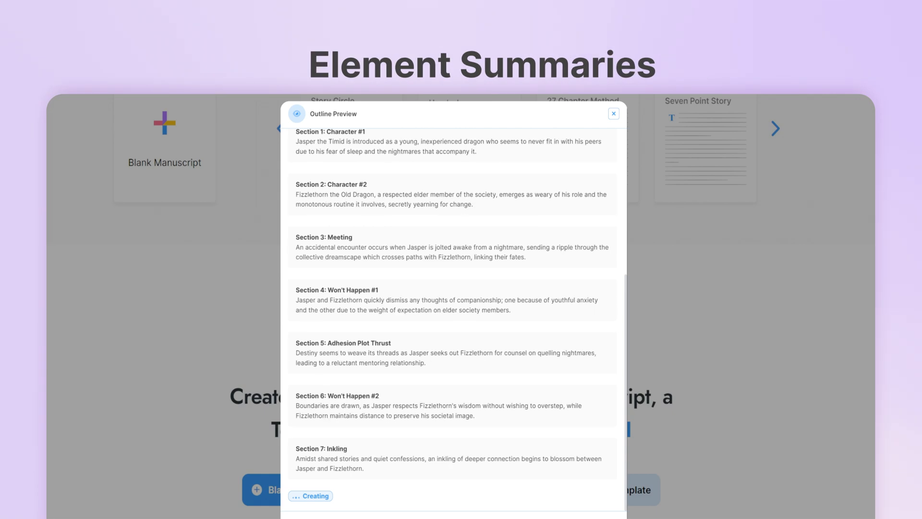
pyautogui.scroll(-3)
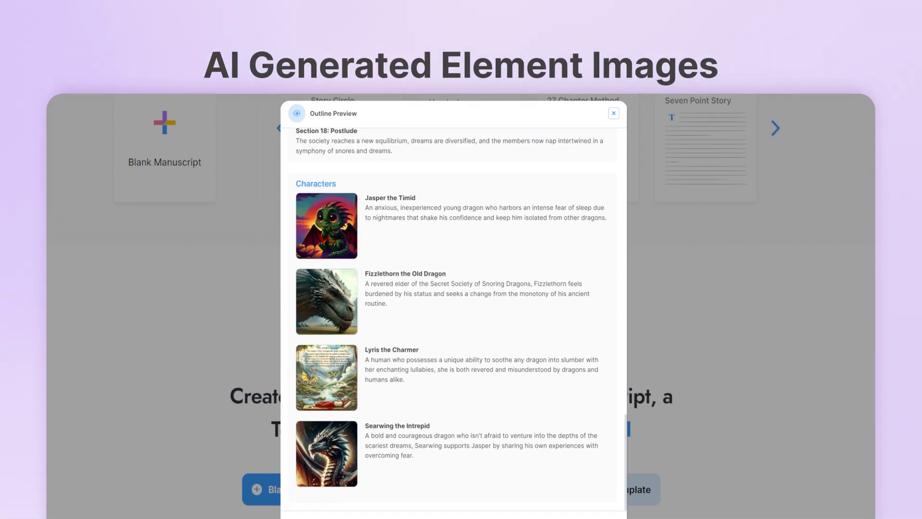
pyautogui.click(614, 113)
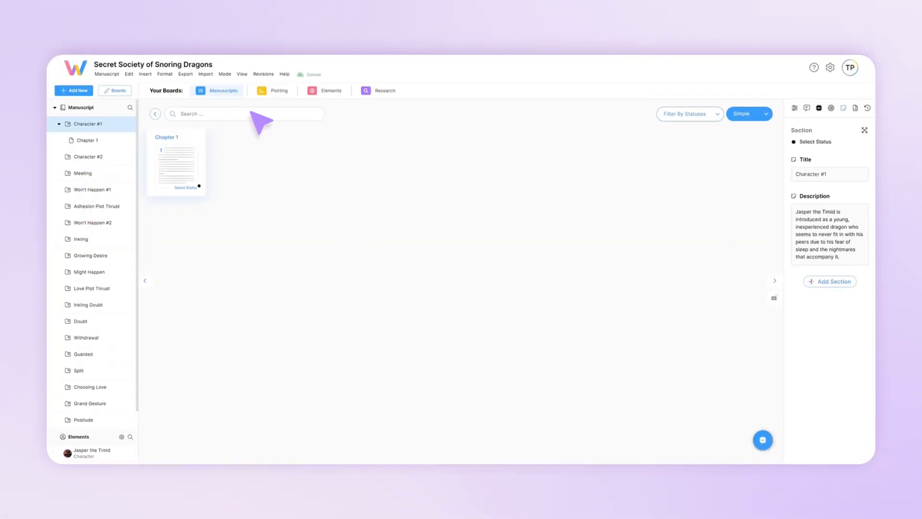
# Generate Sir Quackleton, Jasper's human father, as an AI element on the Elements board and keep him.
pyautogui.click(331, 90)
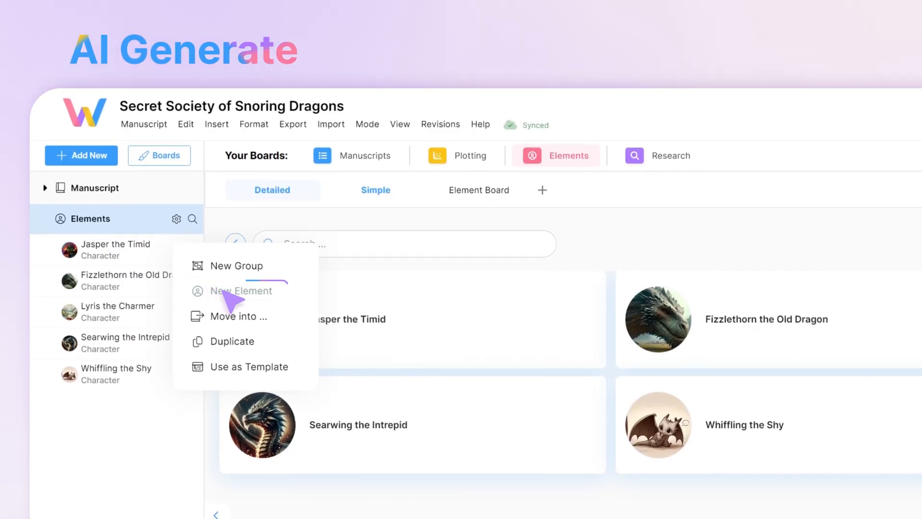
pyautogui.click(239, 290)
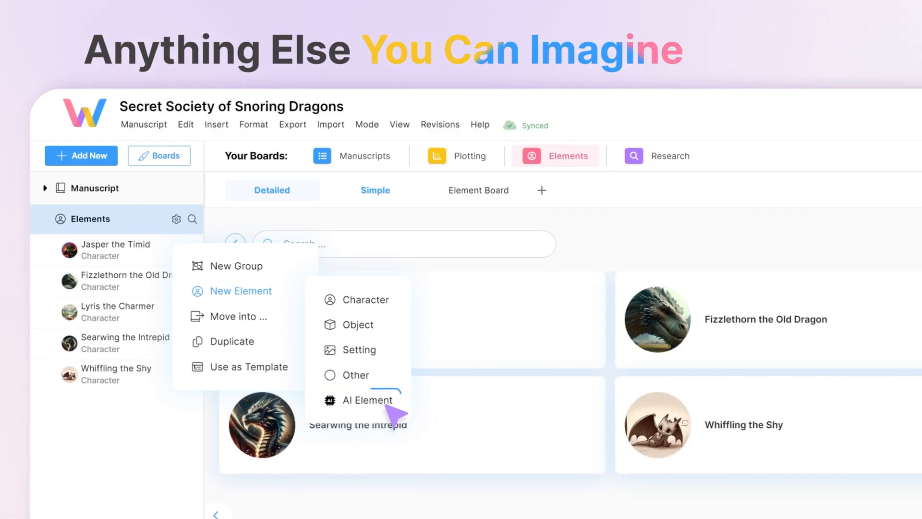
pyautogui.click(370, 400)
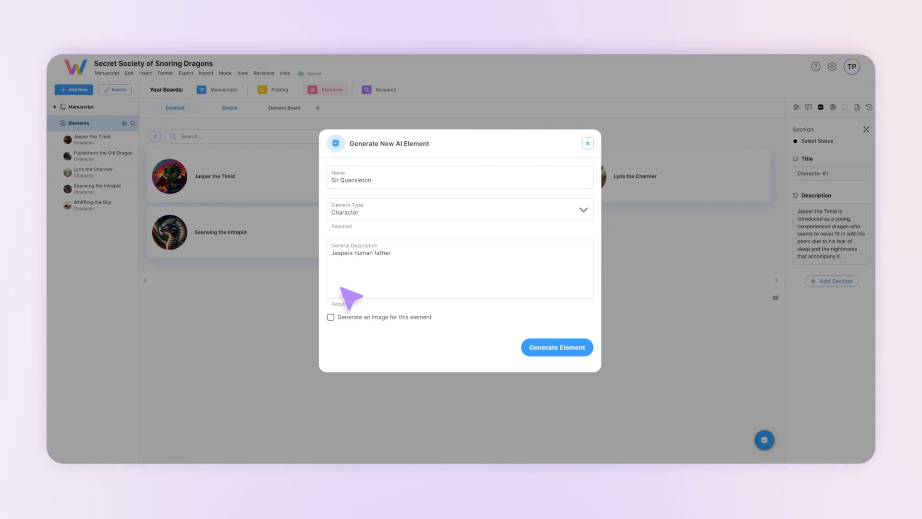
pyautogui.click(556, 347)
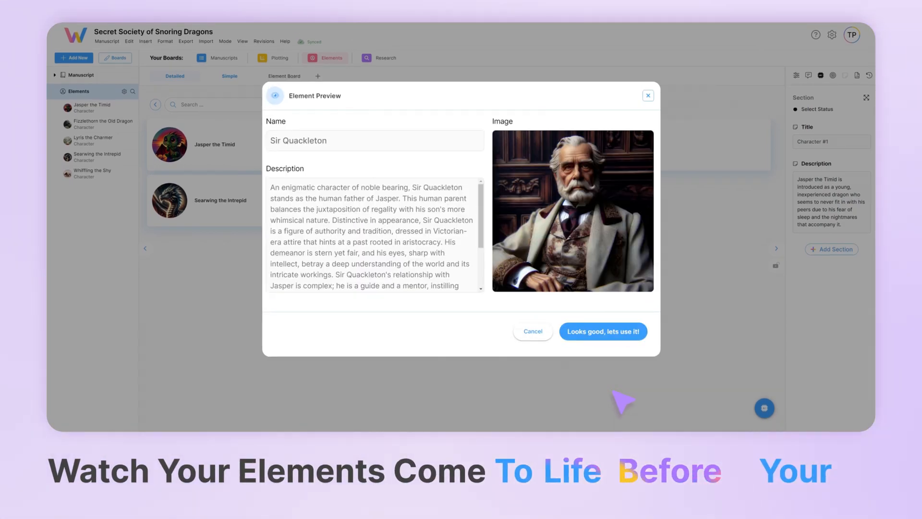
pyautogui.click(602, 331)
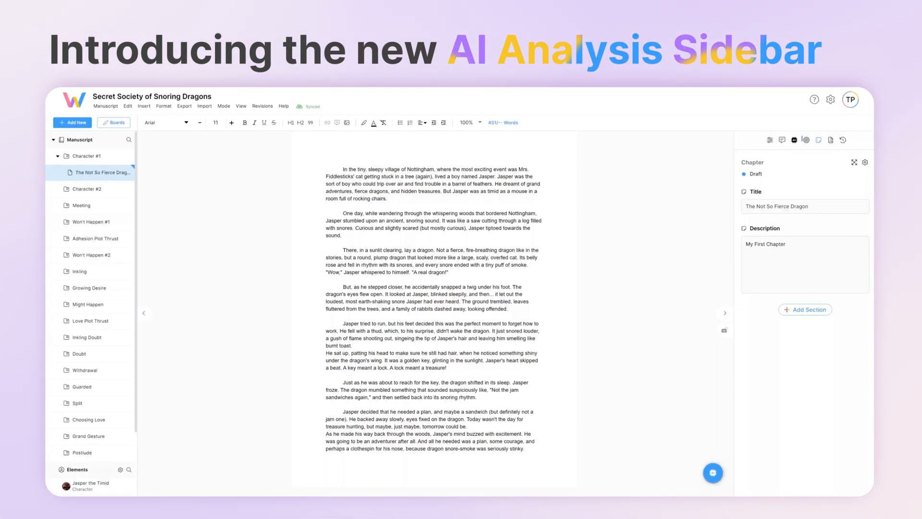
# View the AI analysis of 'The Not So Fierce Dragon' and return to the chapter text.
pyautogui.click(793, 140)
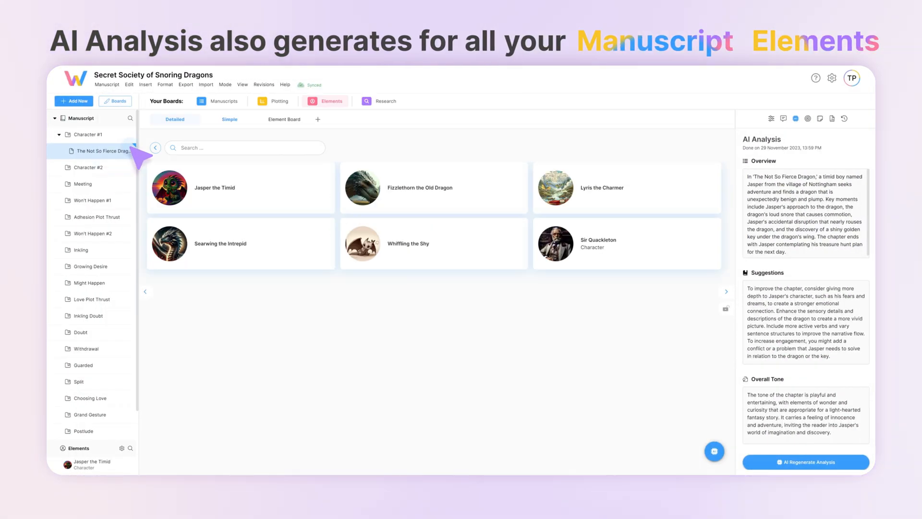
pyautogui.click(109, 150)
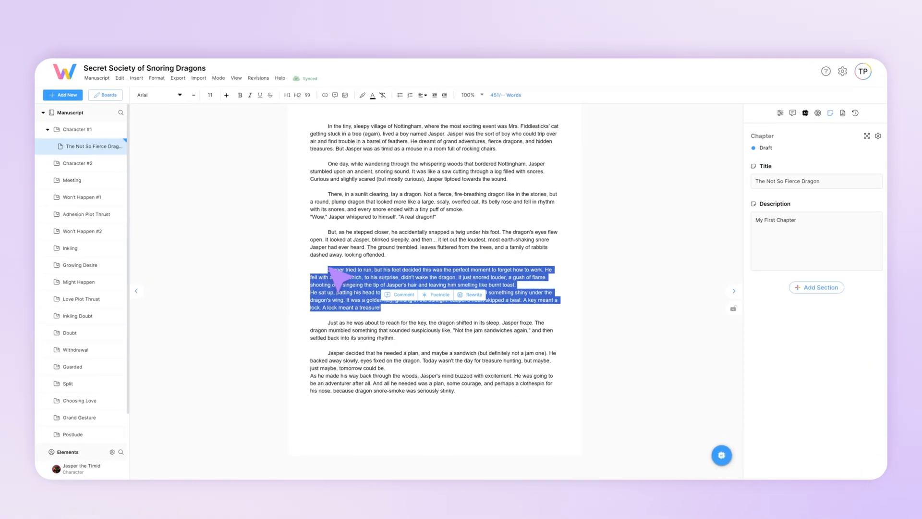
# Rewrite Jasper's escape passage in a 'dark and moody' style and insert it into the chapter.
pyautogui.click(470, 294)
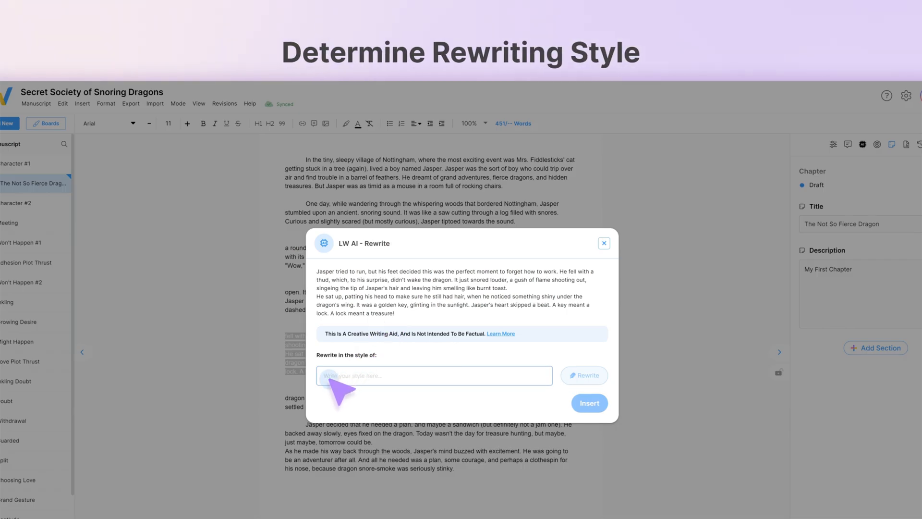
pyautogui.write('dark and moody')
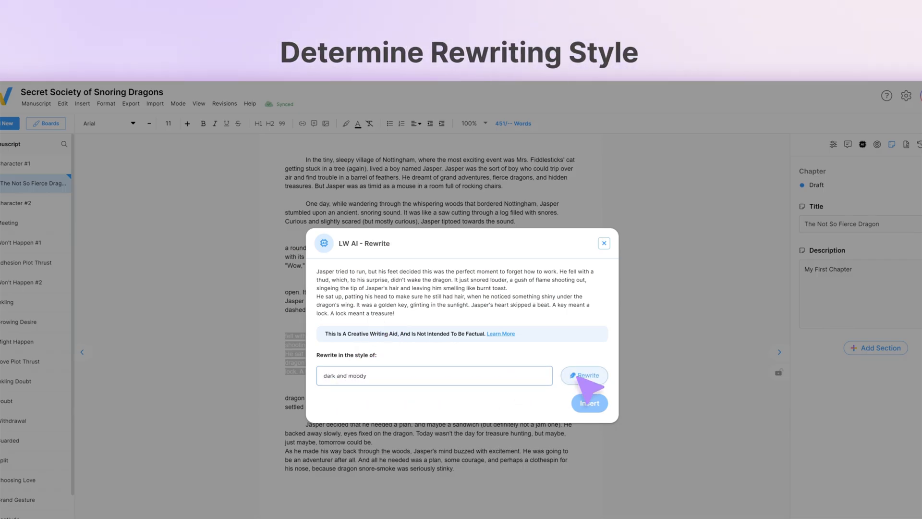
pyautogui.click(584, 375)
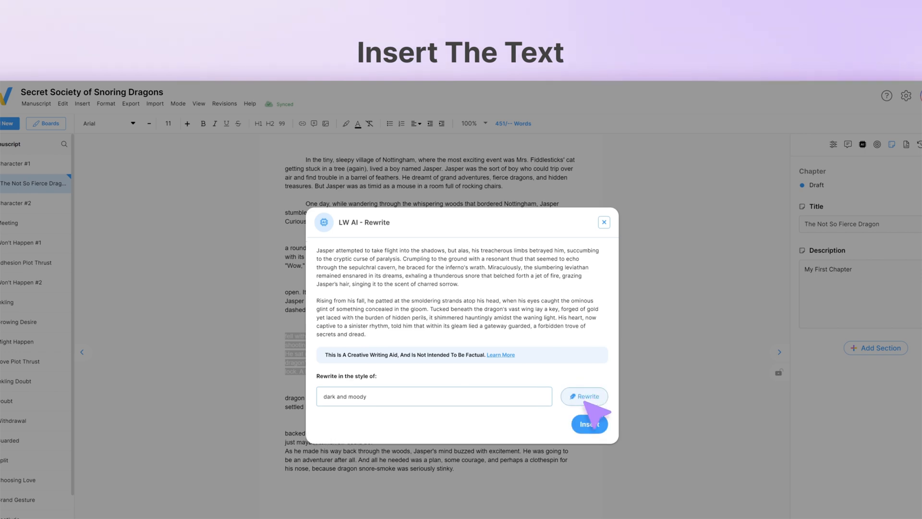
pyautogui.click(589, 423)
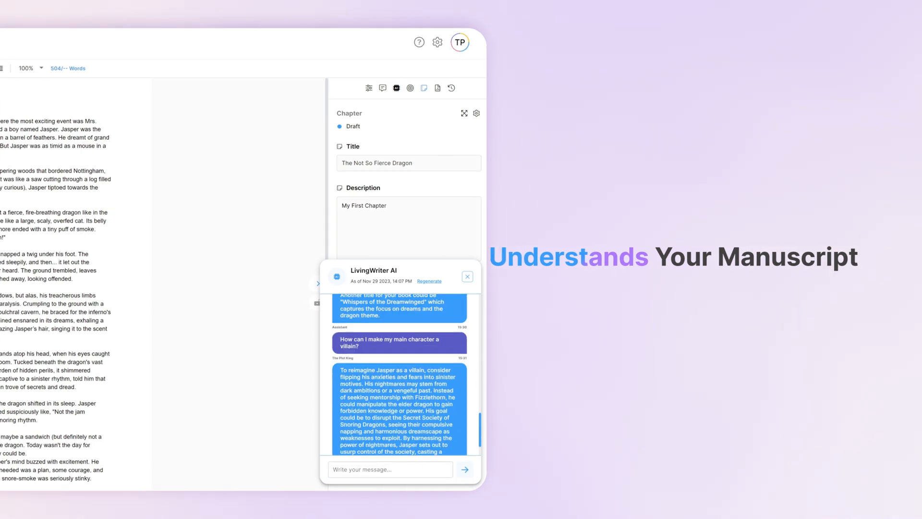
# Ask the AI chat 'How many chapters are in my book' and then for a medieval fact.
pyautogui.write('How many chapters are in my book')
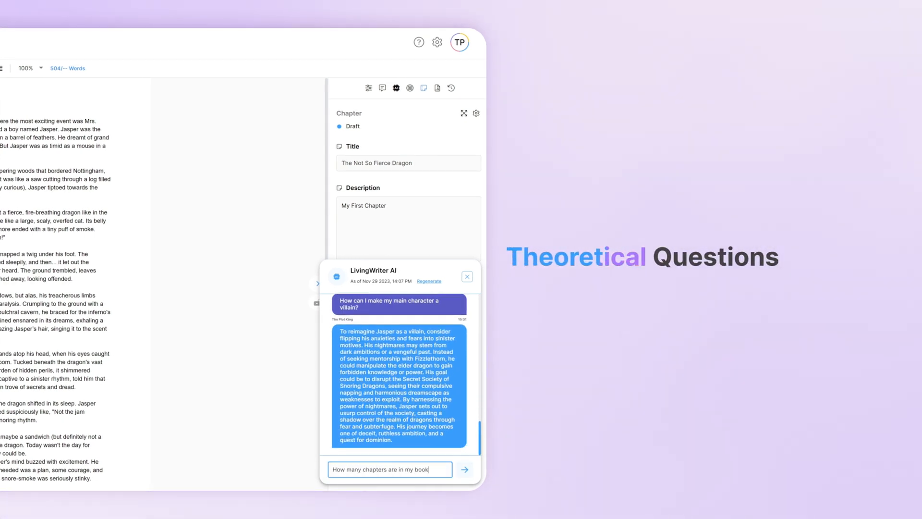
pyautogui.click(465, 470)
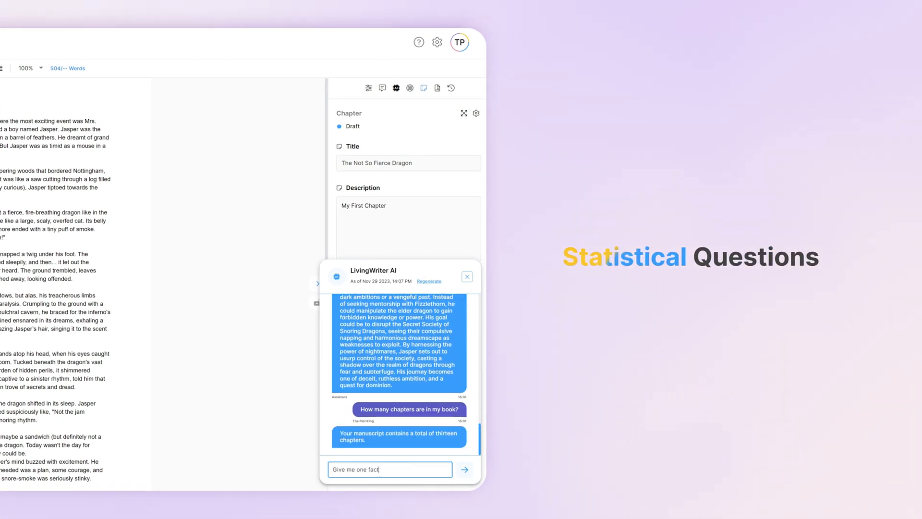
pyautogui.click(464, 470)
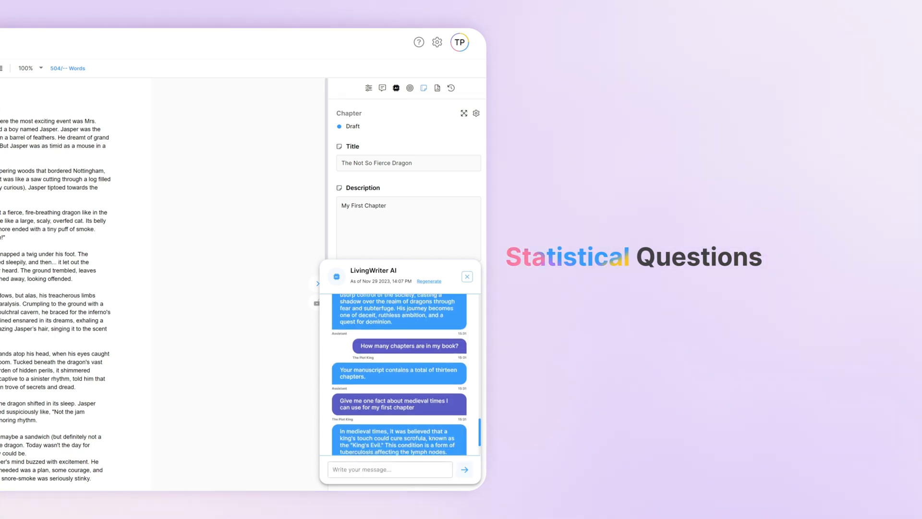